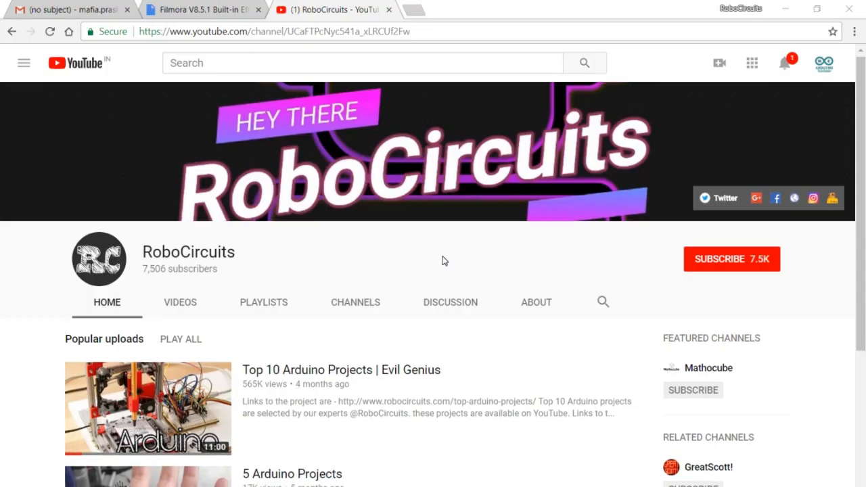
Check Board is Arduino/Genuino Uno with Port greyed out, then minimize the IDE
scroll("down", 3)
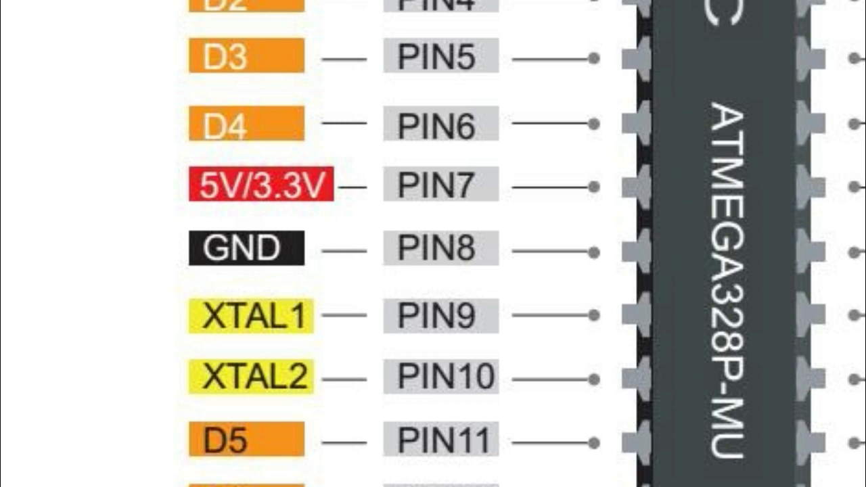
left_click(140, 39)
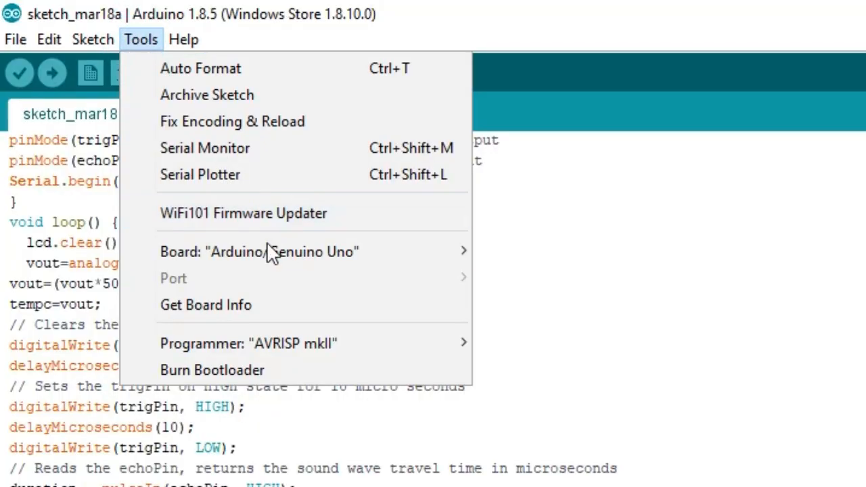
mouse_move(273, 183)
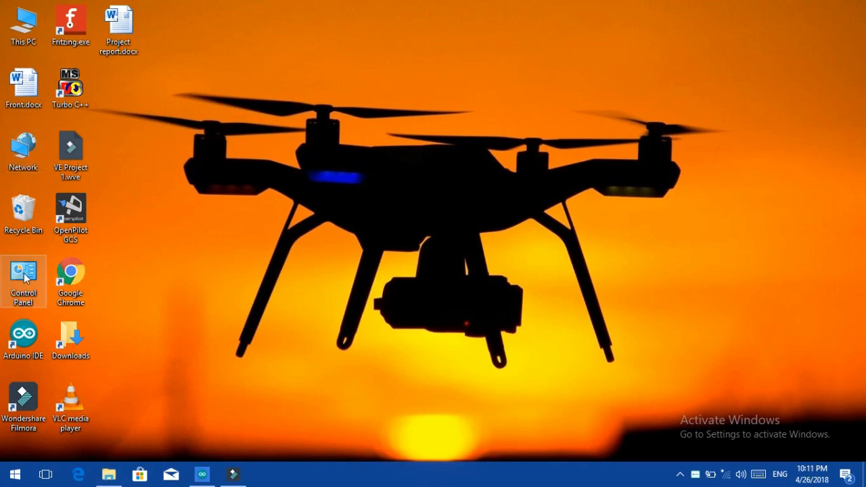
From Control Panel's Devices and Printers, update the CP2102 USB to UART Bridge driver
double_click(24, 277)
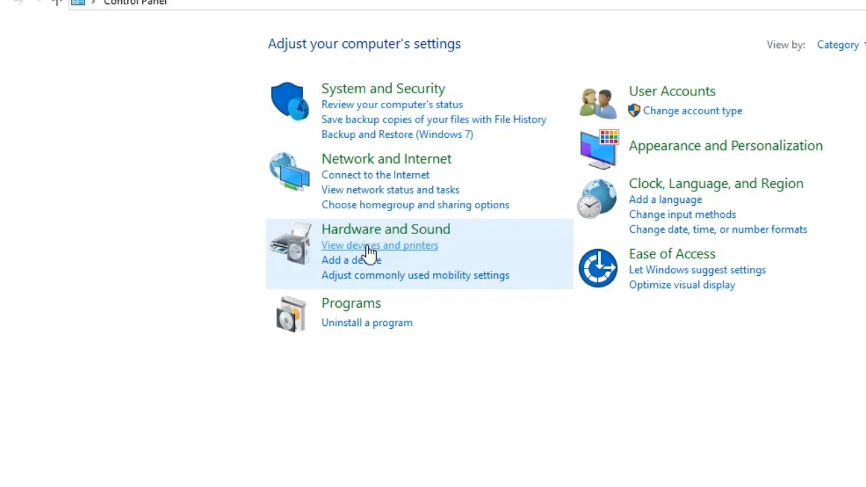
left_click(379, 245)
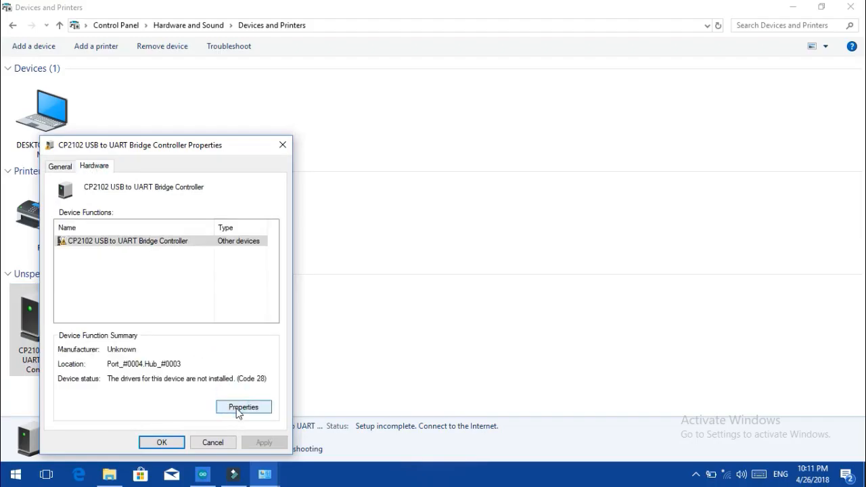
left_click(244, 406)
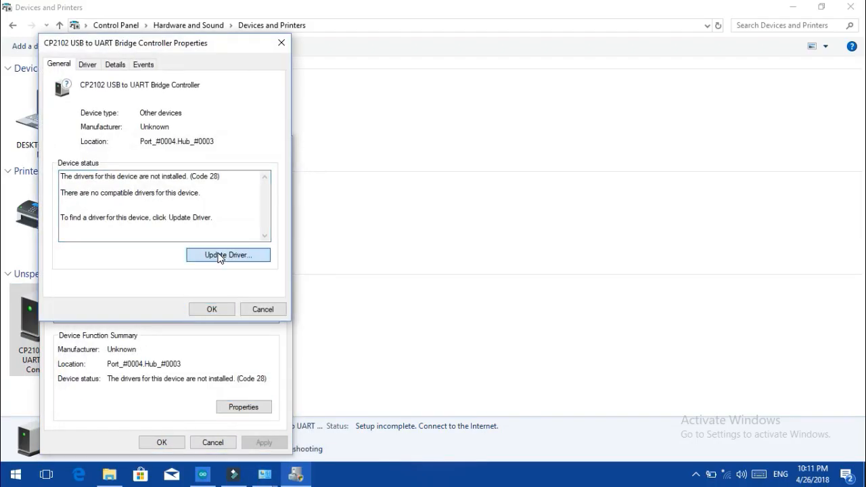
left_click(227, 255)
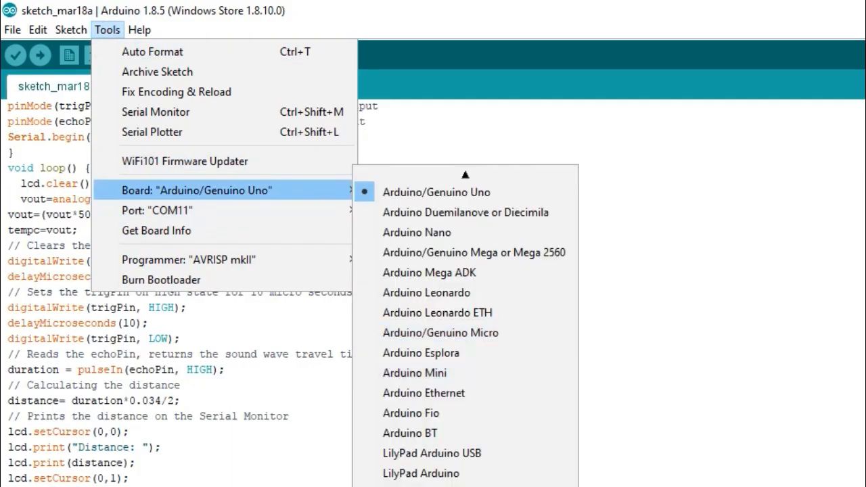
mouse_move(270, 211)
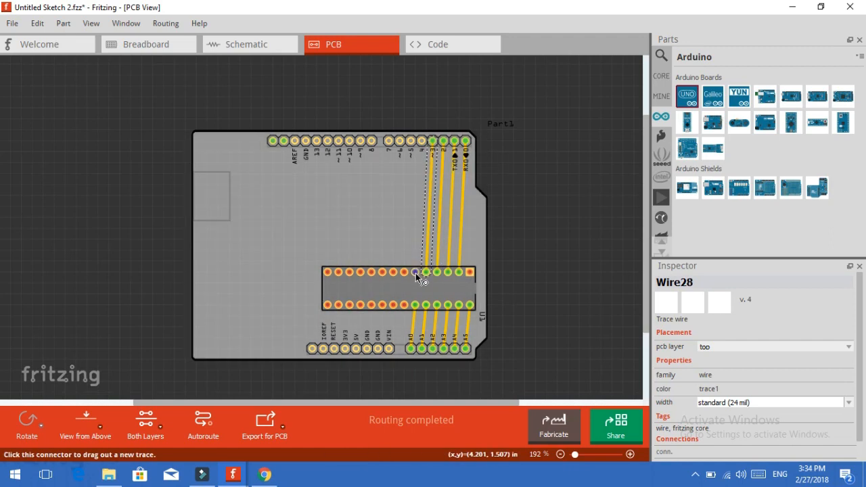
Draw a trace from an IC connector up to the shield header pin
left_click_drag(414, 272, 413, 142)
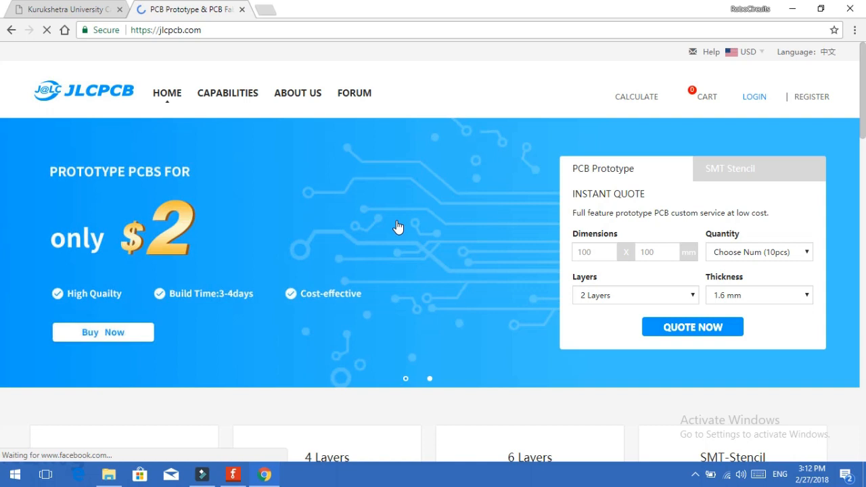
Start a Quote Now order and review the detected 2-layer 53x68mm board at $12.00
left_click(692, 326)
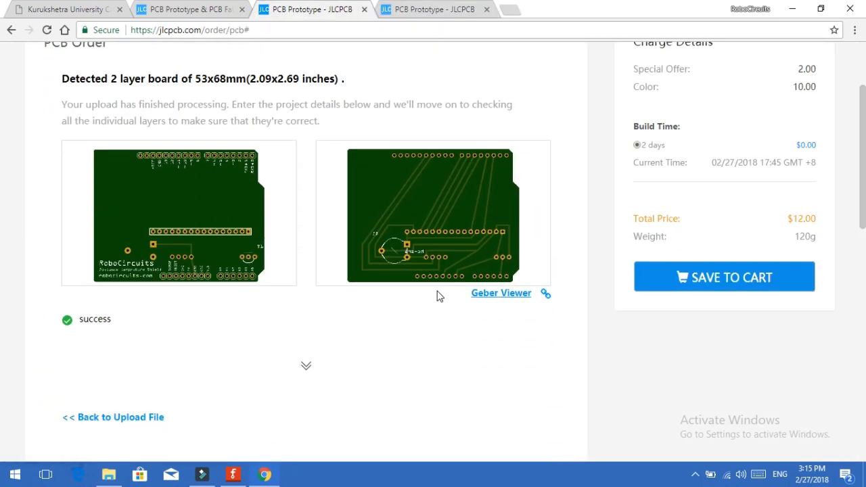
scroll("down", 3)
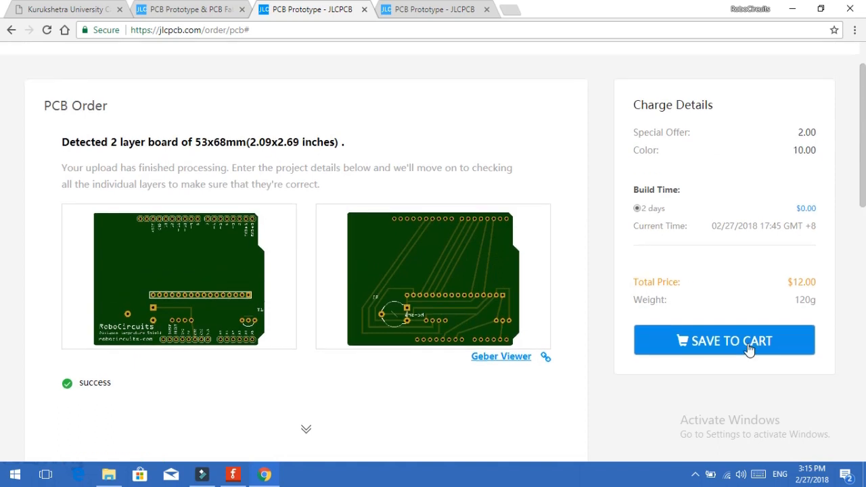
Save the $12.00 LCD Shield_Y6 board to the cart and expand its build details
left_click(722, 341)
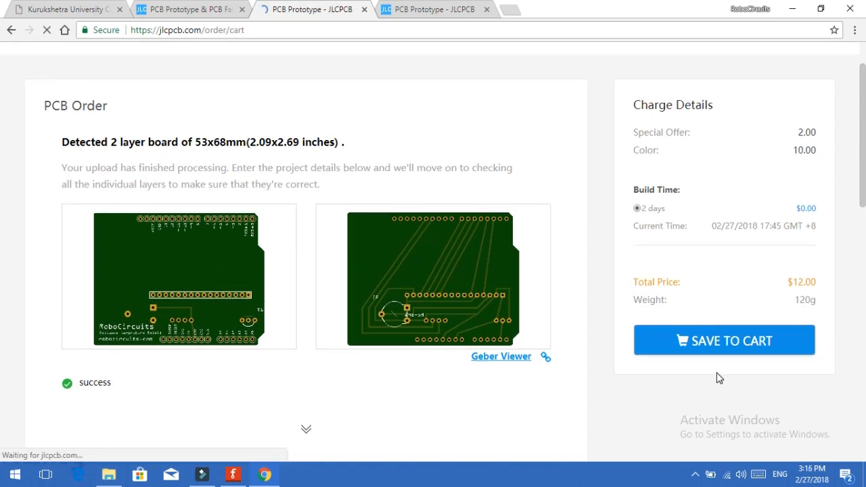
left_click(722, 339)
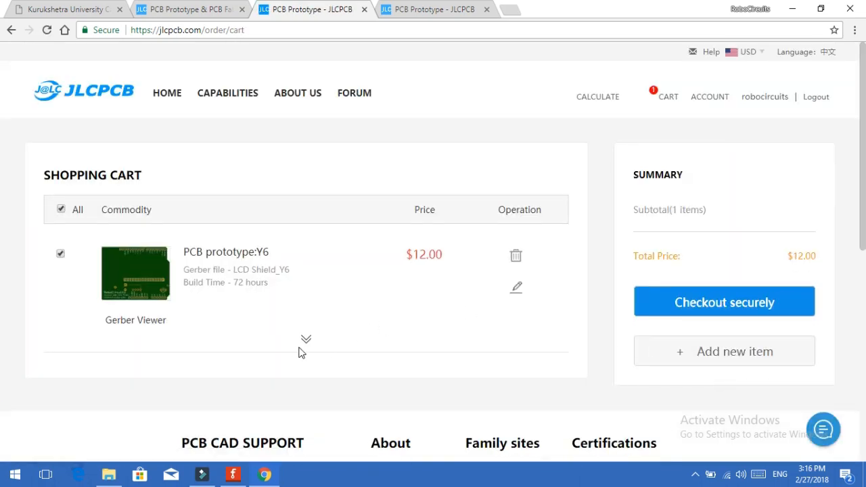
left_click(305, 338)
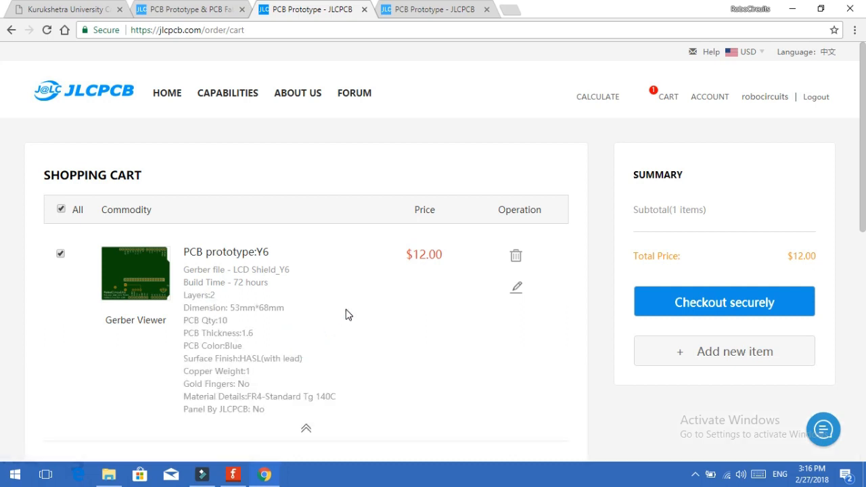
scroll("down", 3)
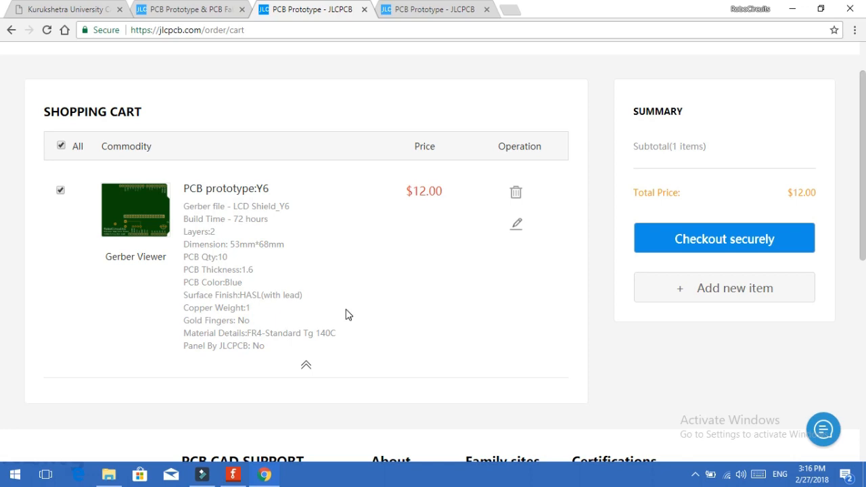
mouse_move(756, 242)
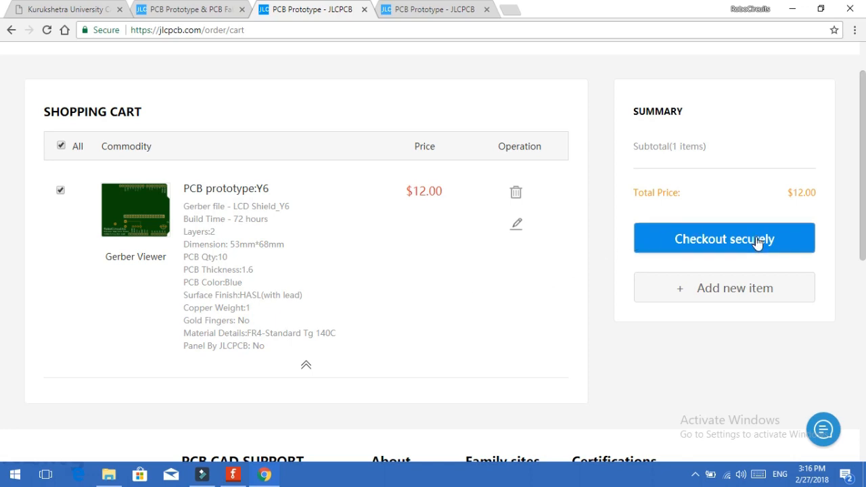
mouse_move(633, 358)
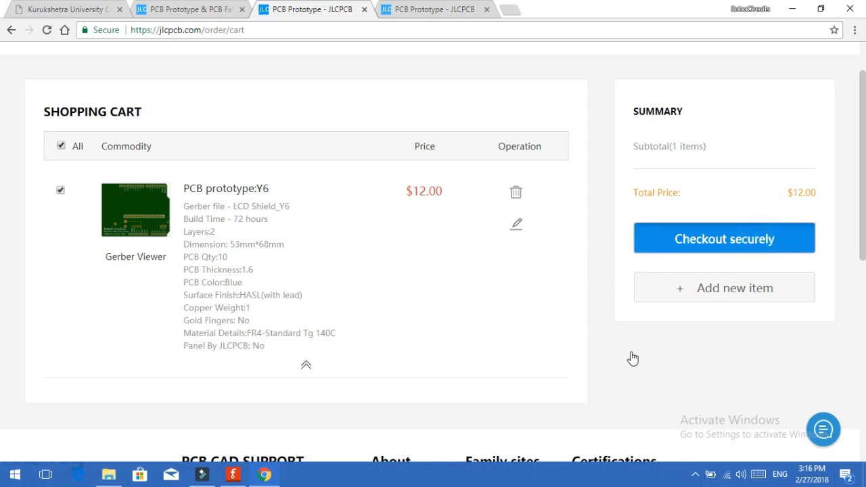
left_click(723, 238)
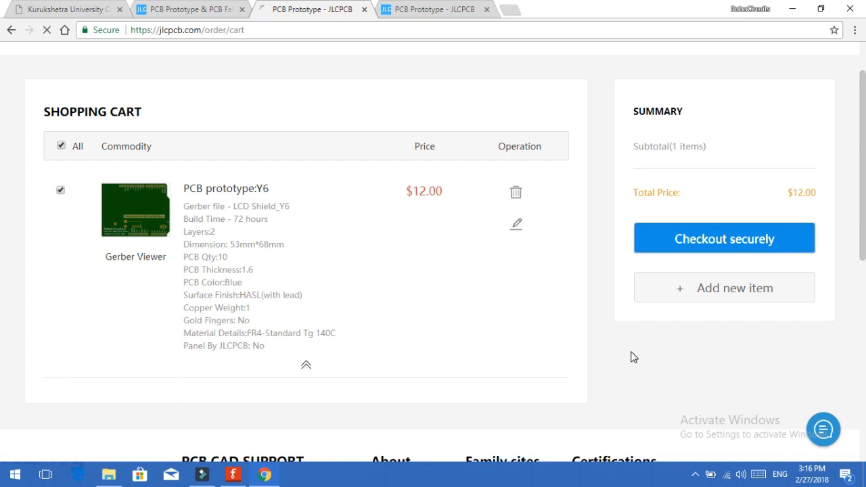